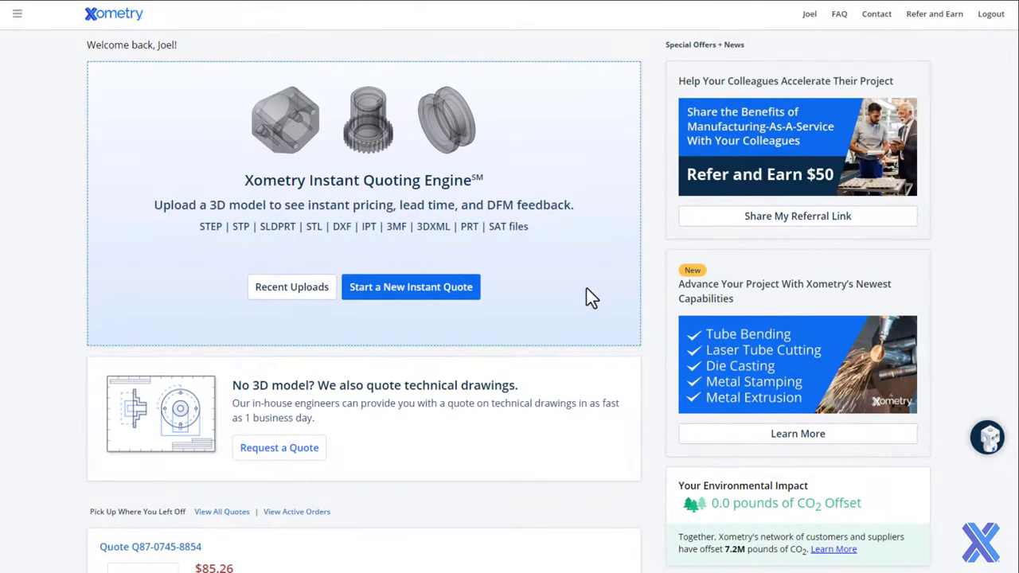
mouse_move(403, 302)
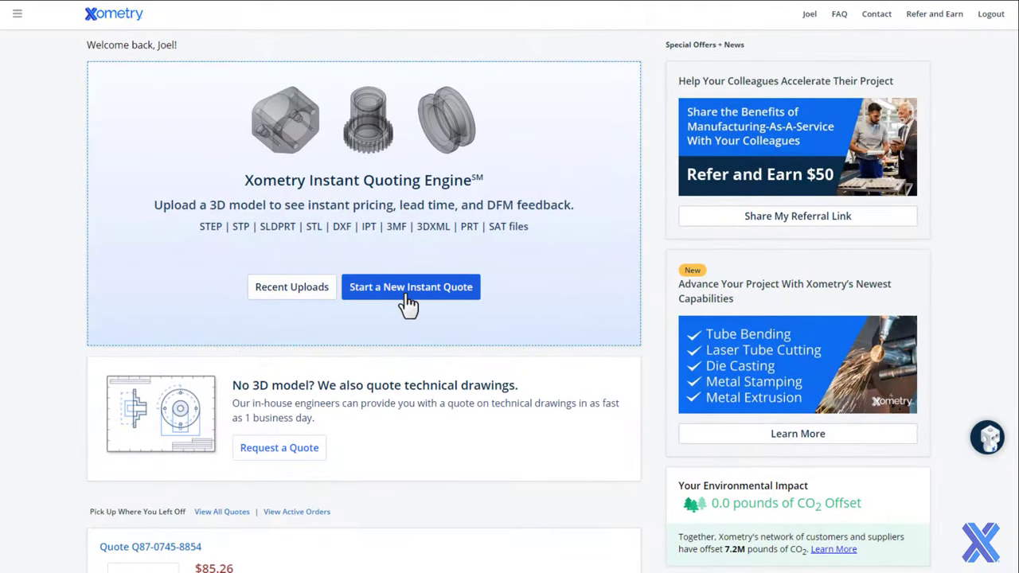
- Start a new instant quote and upload the X_tile_STL model file
click(411, 287)
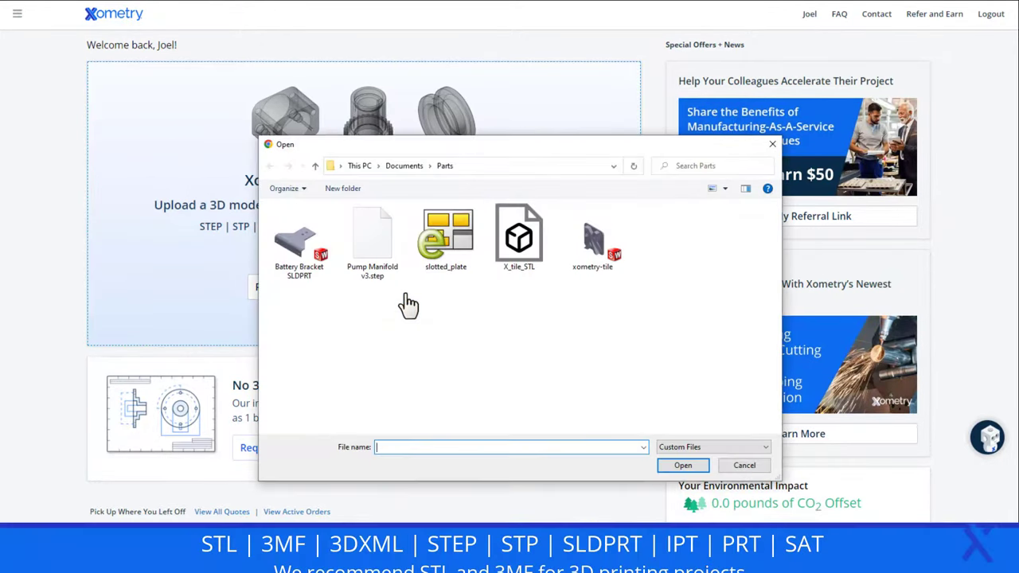
click(519, 231)
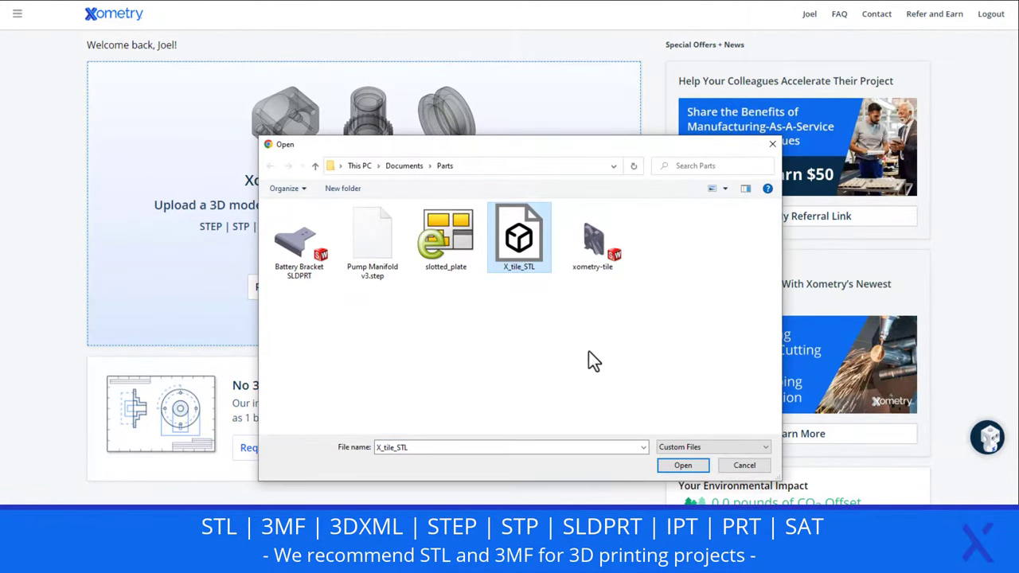
click(682, 465)
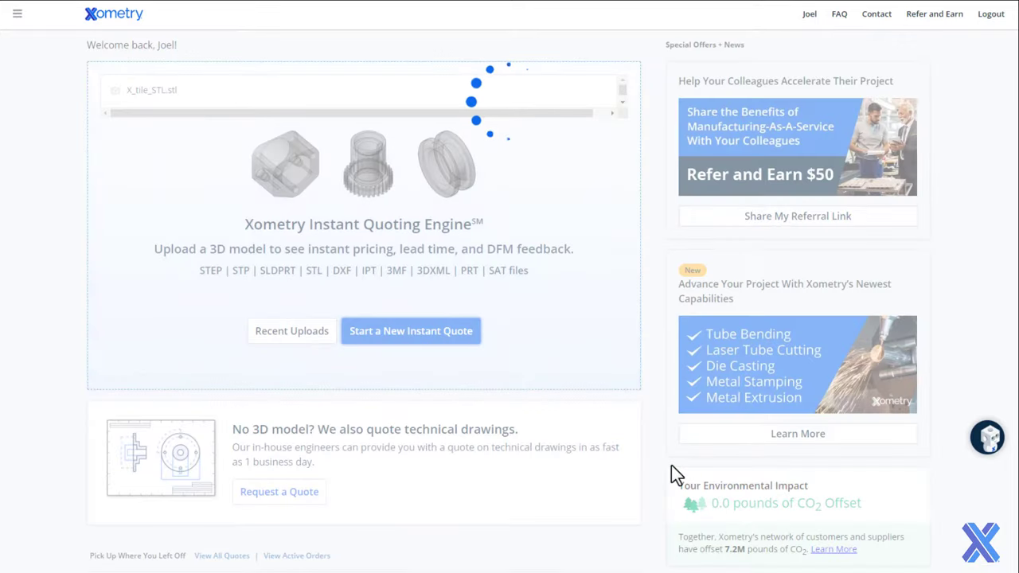
- Bring up the Configure Part page for the uploaded X_tile_STL.stl
click(411, 330)
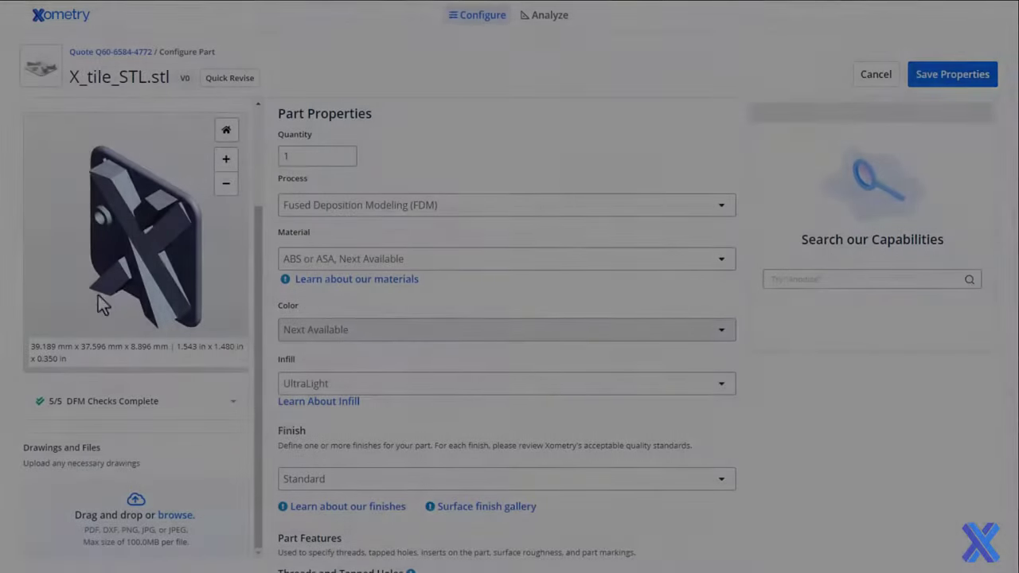
- Set quantity 10 with SLS process and Nylon 12 material
drag(103, 303, 175, 253)
text(0)
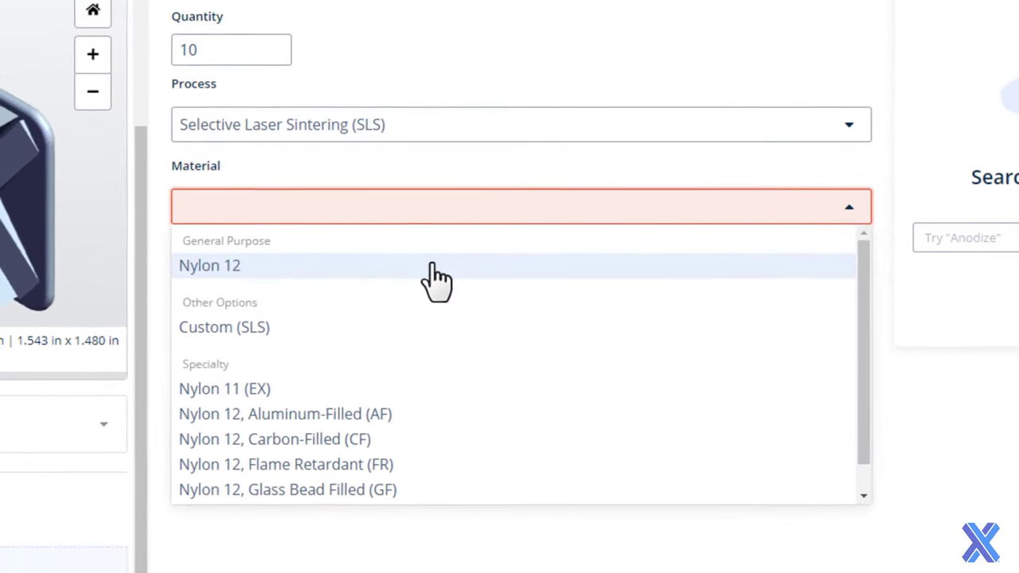
click(210, 265)
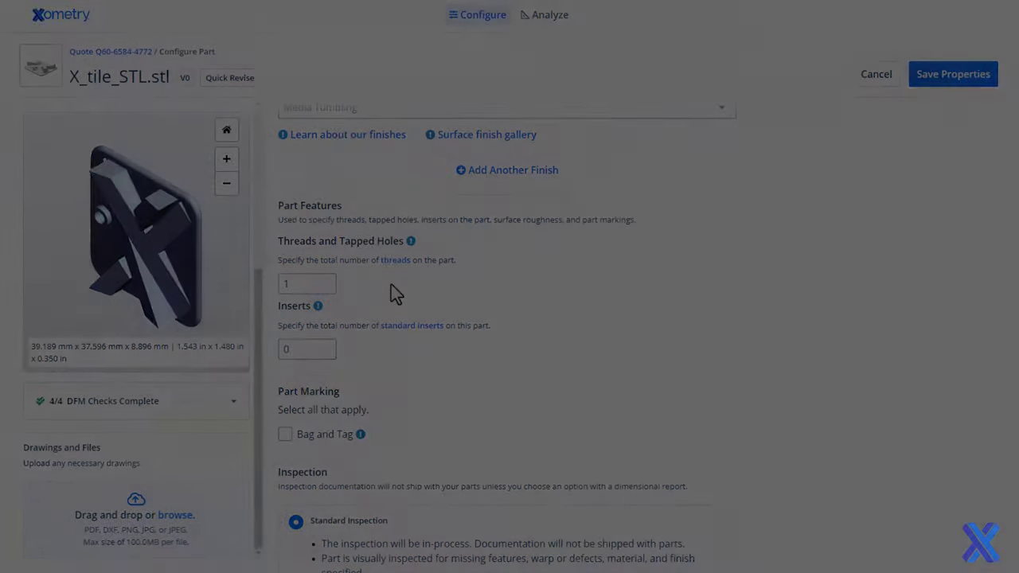
- Attach the X_Tile.pdf drawing under Drawings and Files
click(173, 516)
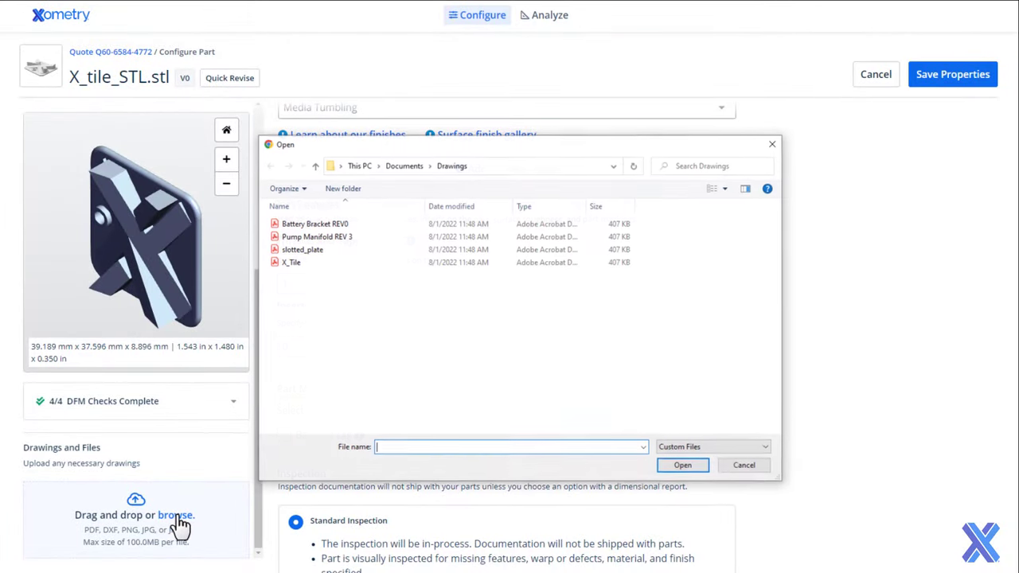
click(292, 261)
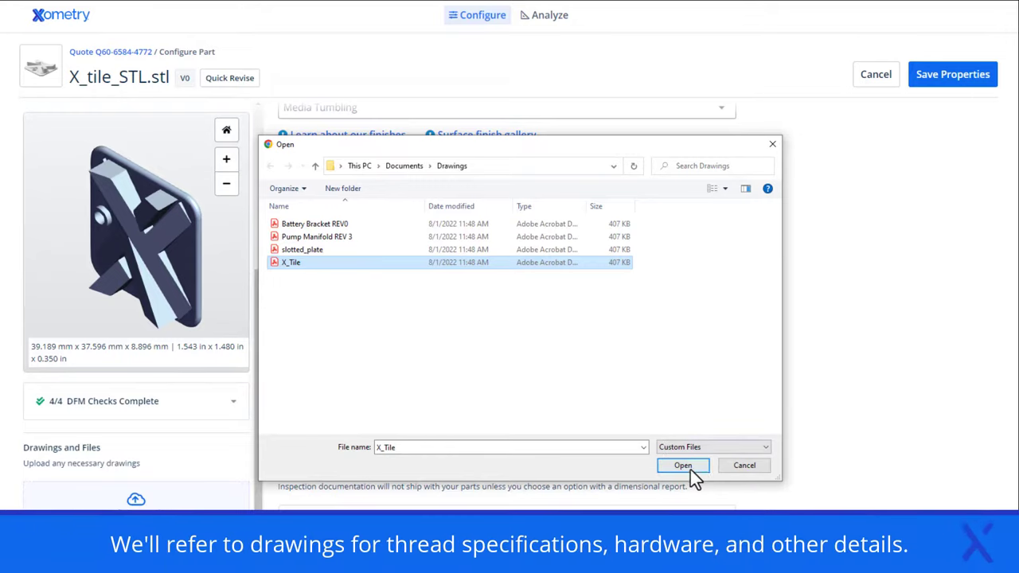
click(683, 465)
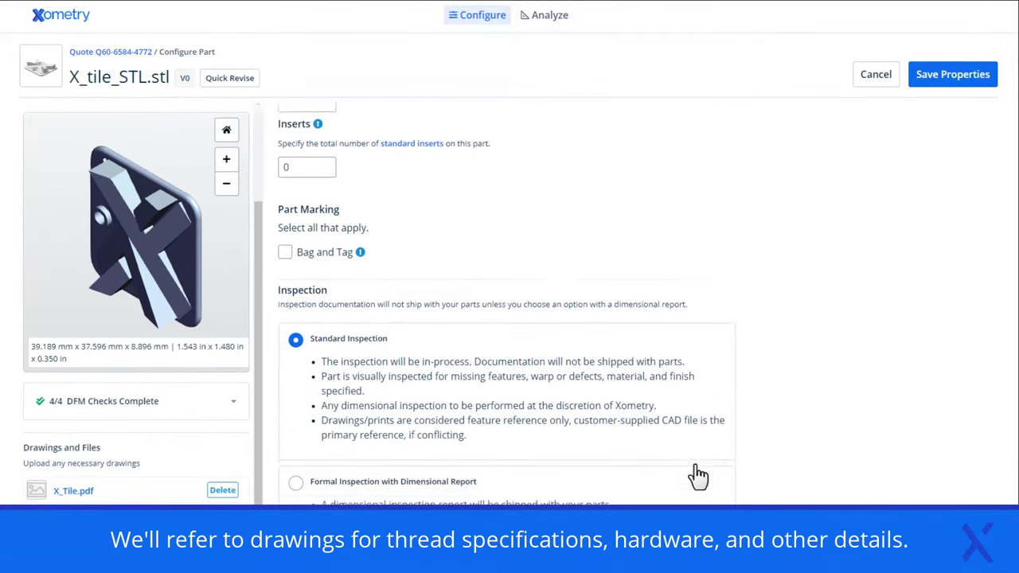
- Tick Certificate of Conformance under Part Certifications, leaving material certification unchecked
scroll(down, 3)
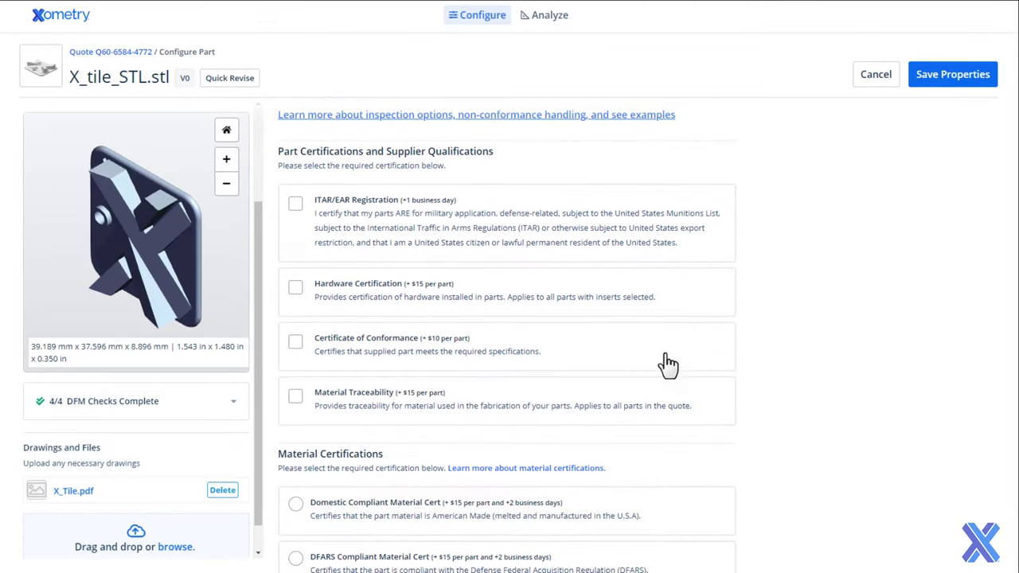
click(296, 337)
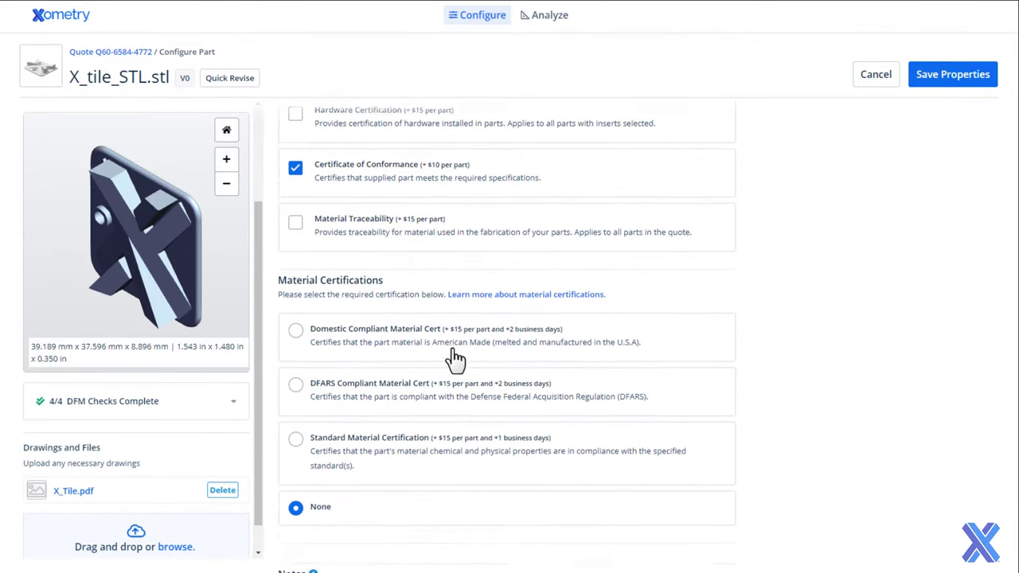
scroll(down, 3)
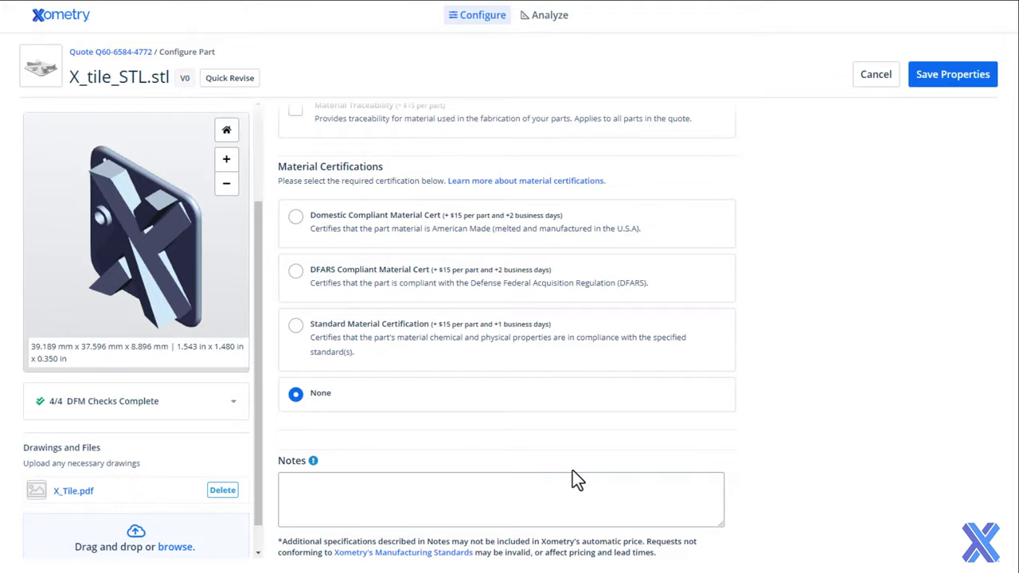
click(956, 75)
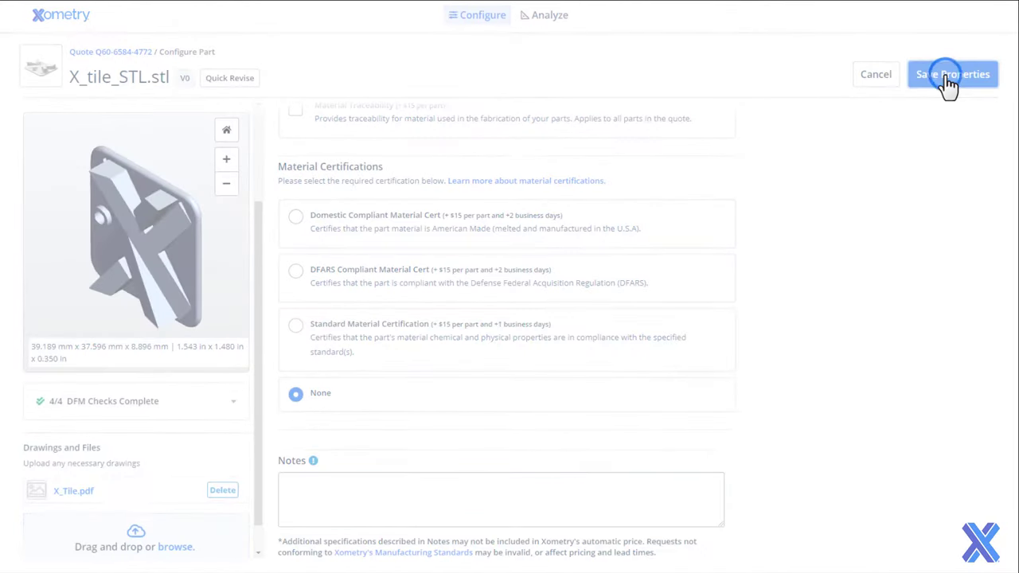
- Save the part's configured properties, landing on the Xometry support and contact page
click(949, 73)
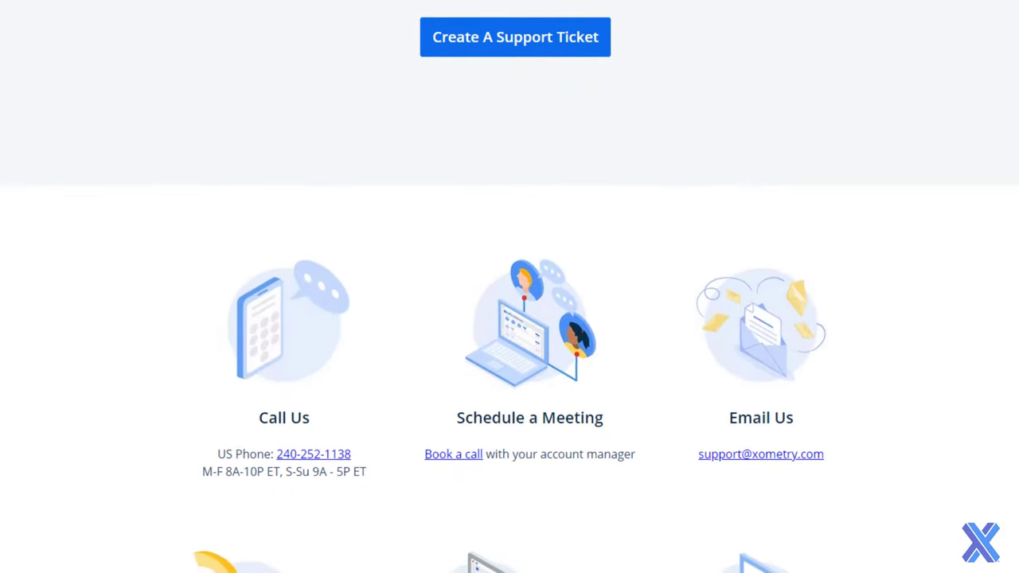
scroll(down, 3)
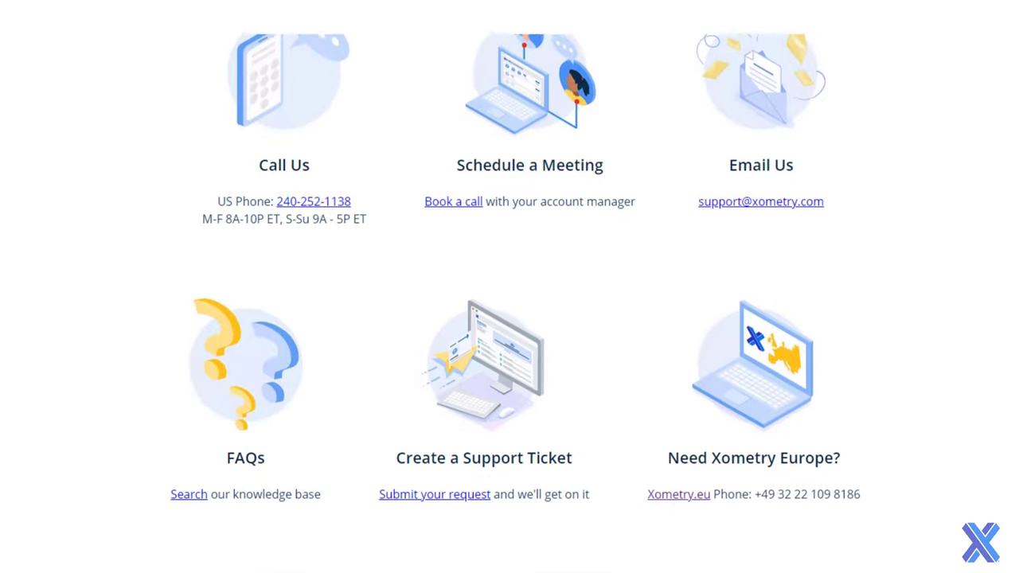
scroll(down, 3)
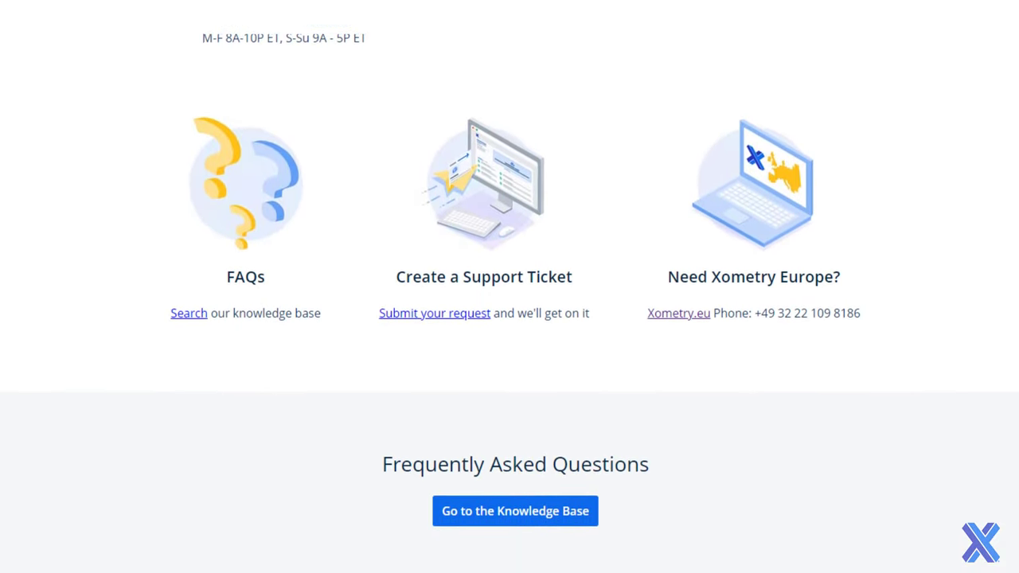